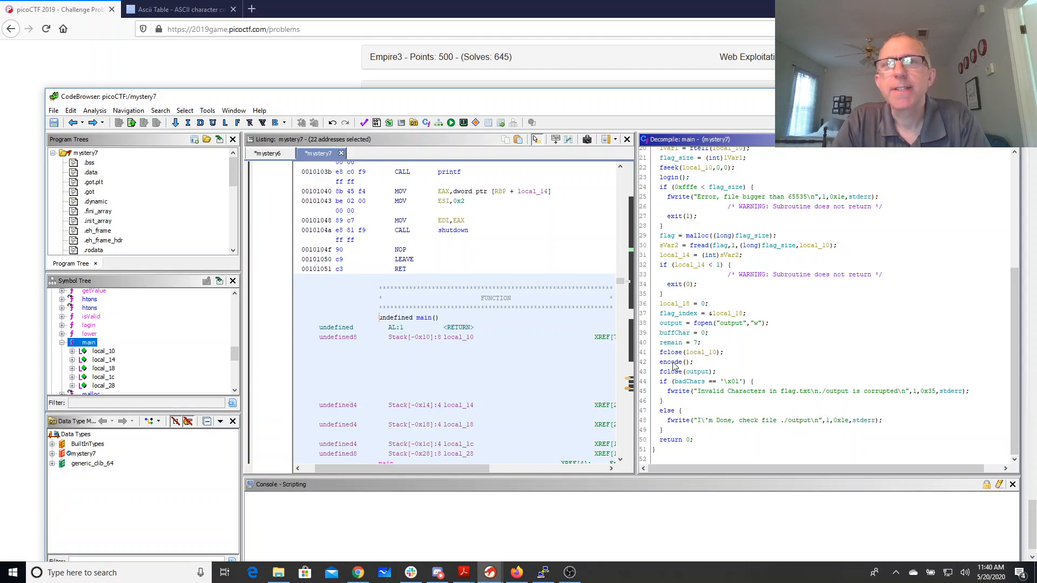
# - Open encode from main's decompiler output and compare its character constants with the ASCII table
pyautogui.doubleClick(671, 362)
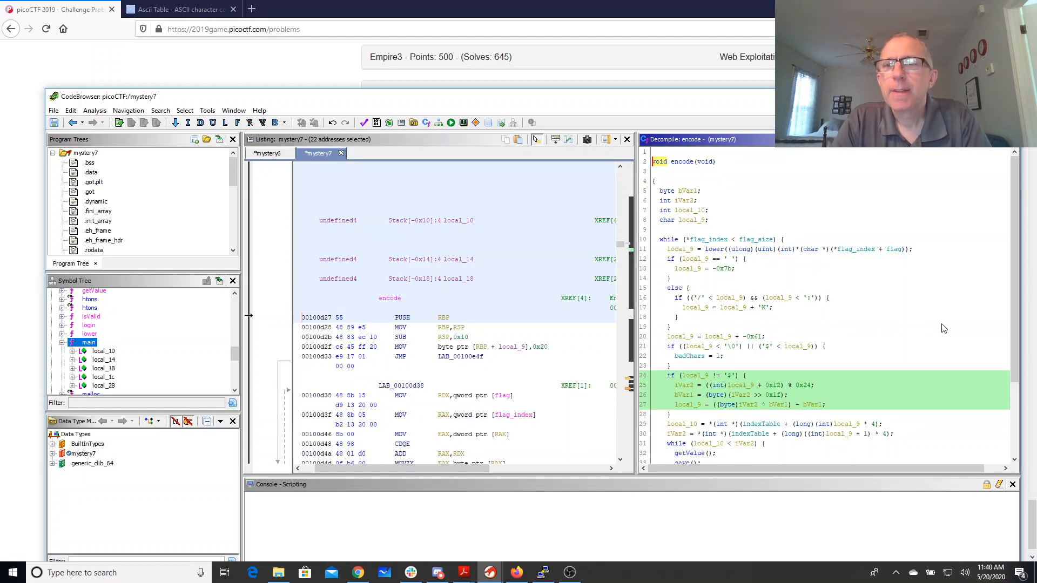
pyautogui.moveTo(994, 236)
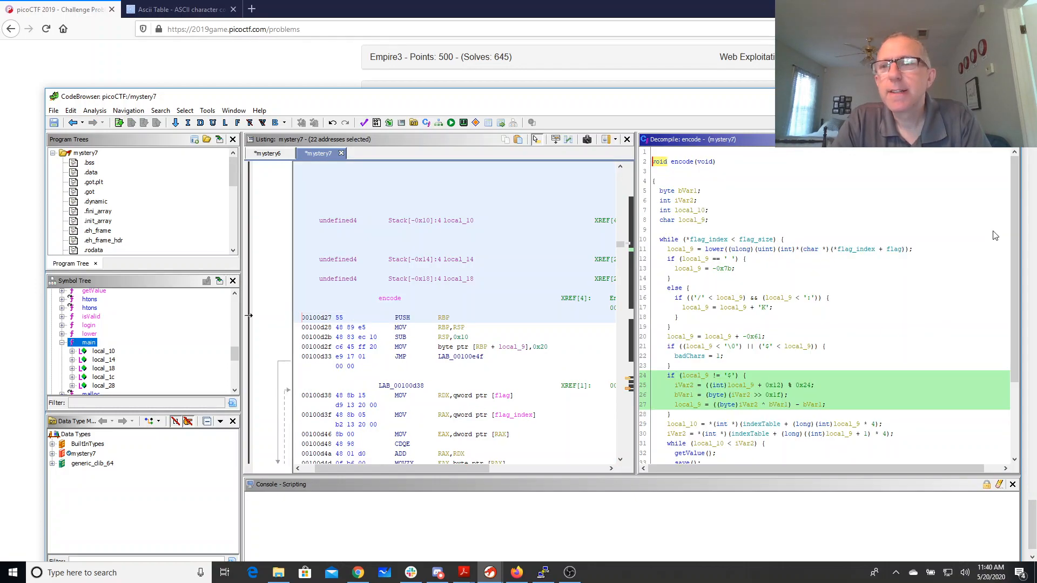
pyautogui.scroll(-3)
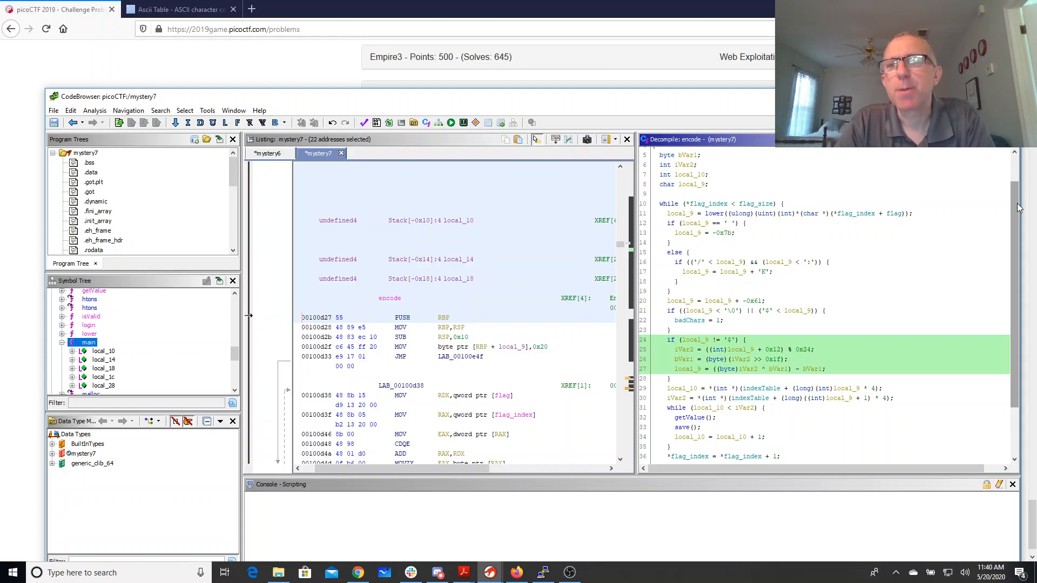
pyautogui.moveTo(714, 212)
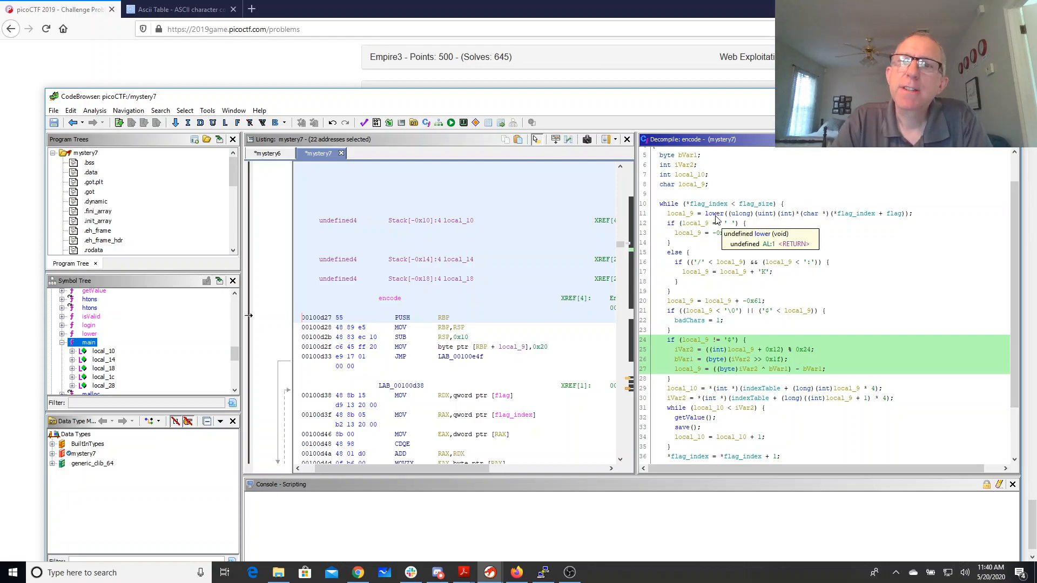
pyautogui.moveTo(708, 278)
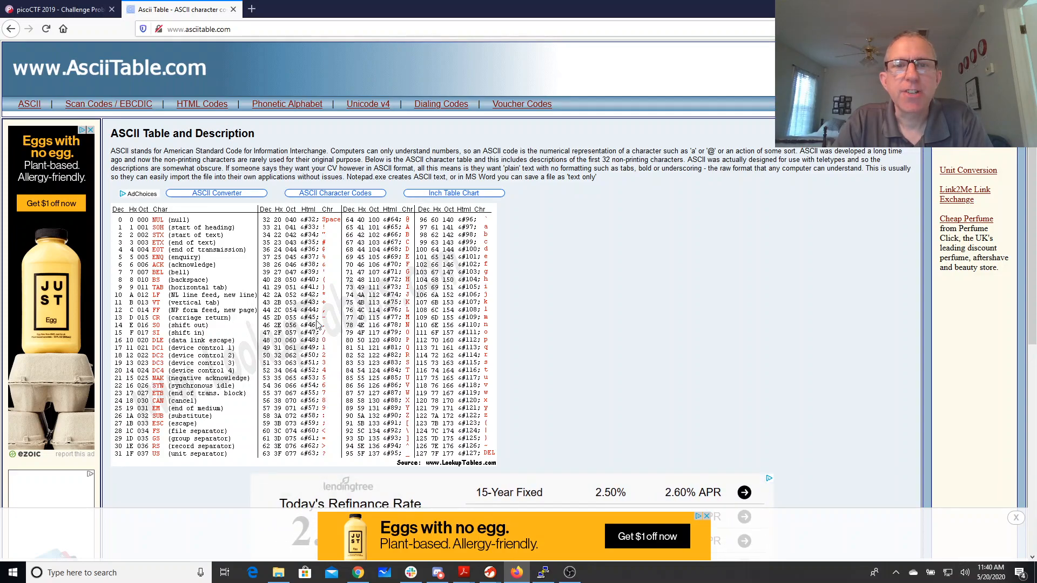
pyautogui.click(50, 9)
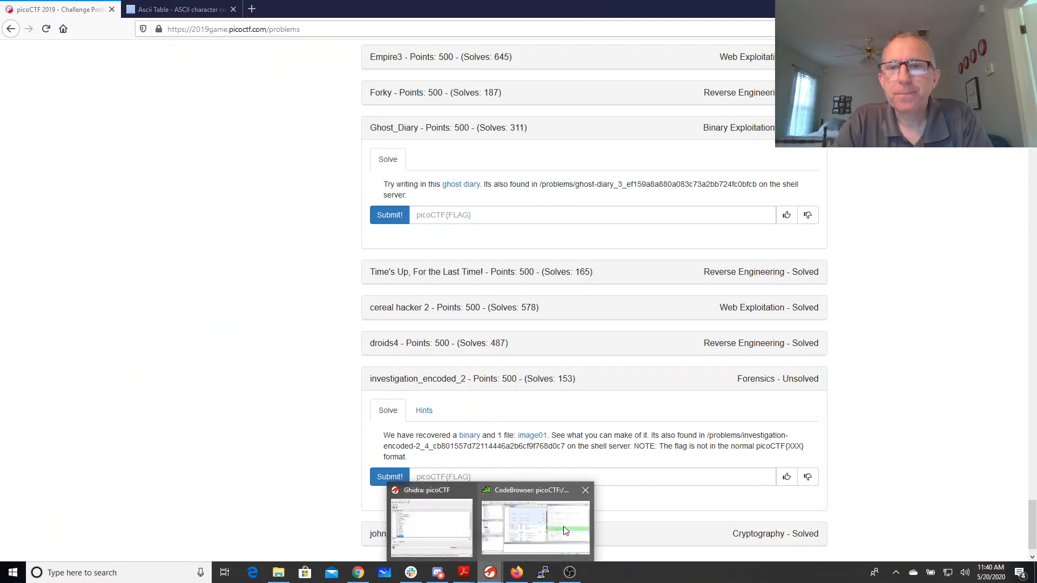
# - Check the digit branch's 'K' offset against AsciiTable.com, then return to the decompiled encode
pyautogui.click(534, 525)
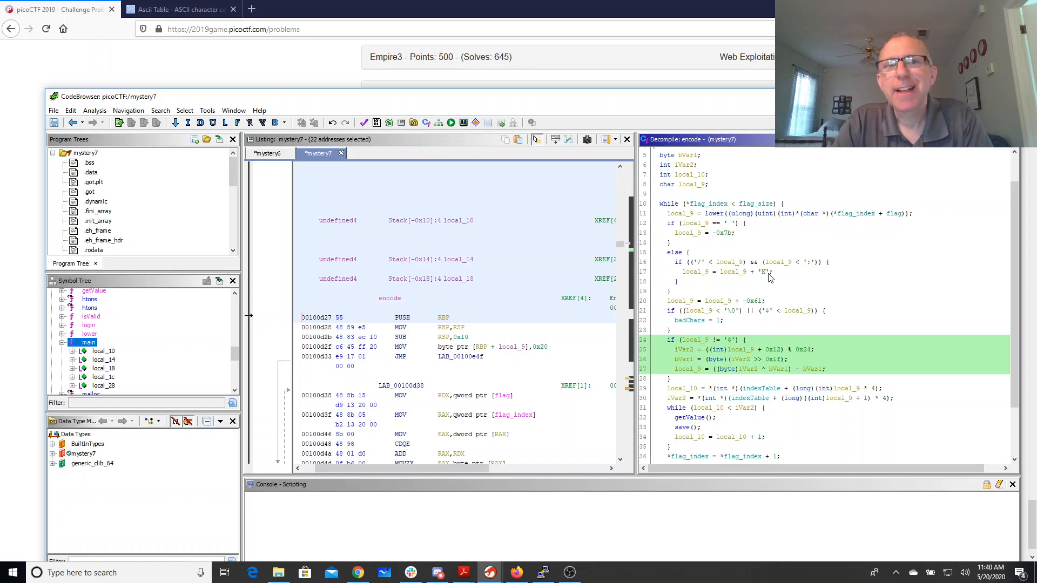
pyautogui.moveTo(765, 272)
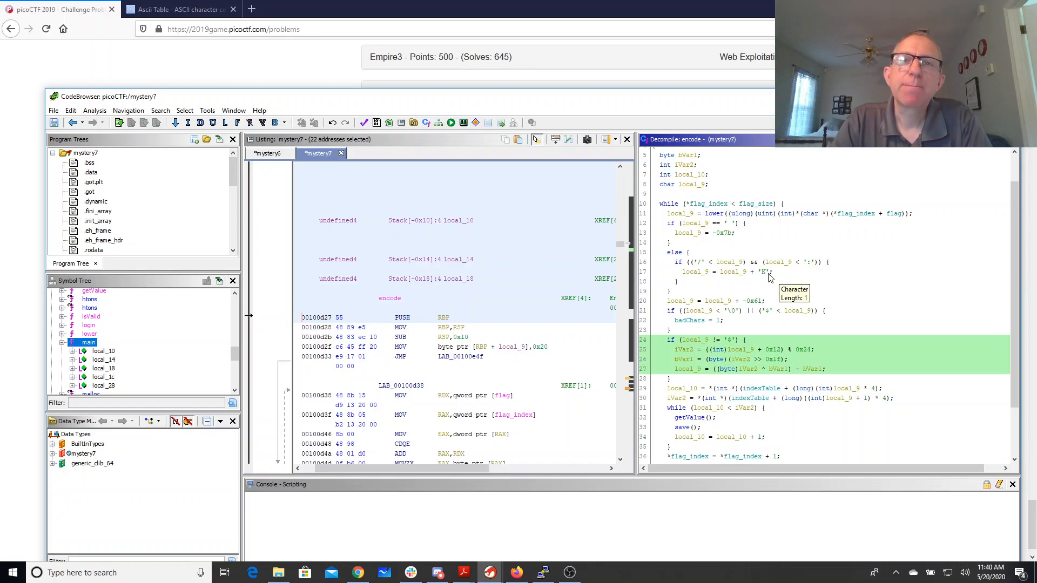
pyautogui.click(178, 9)
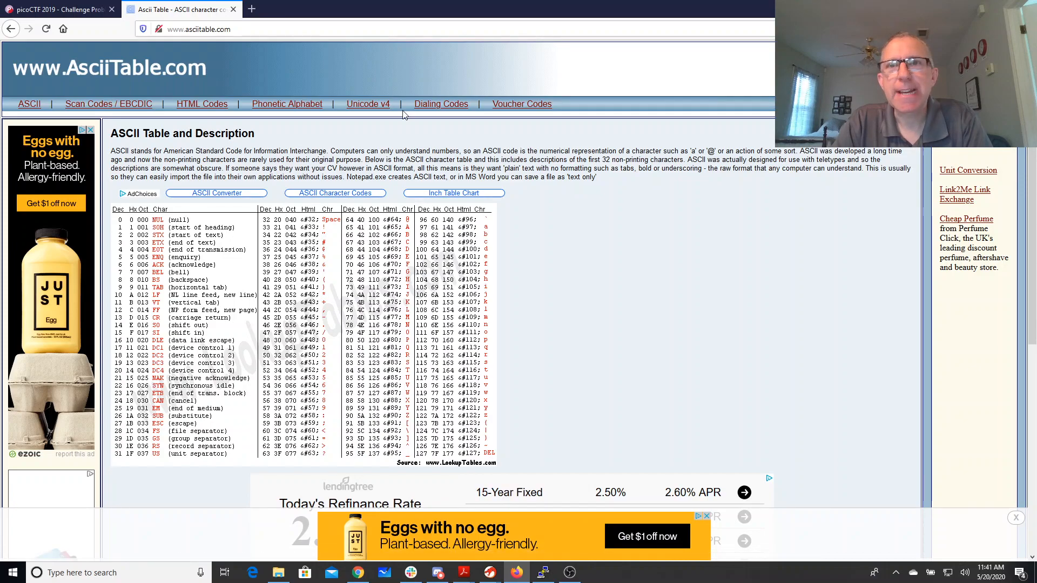
pyautogui.click(57, 9)
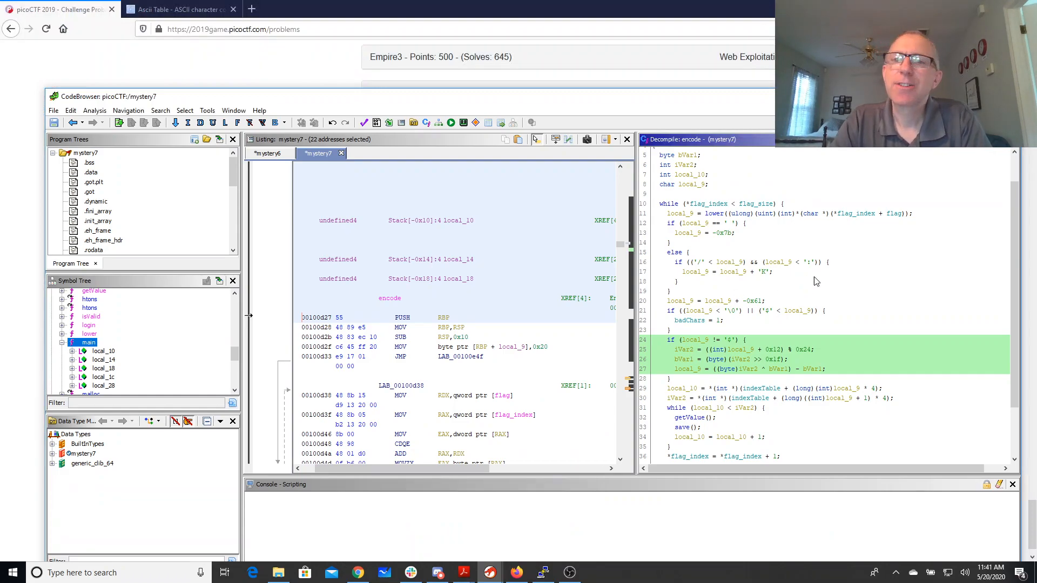
pyautogui.moveTo(791, 280)
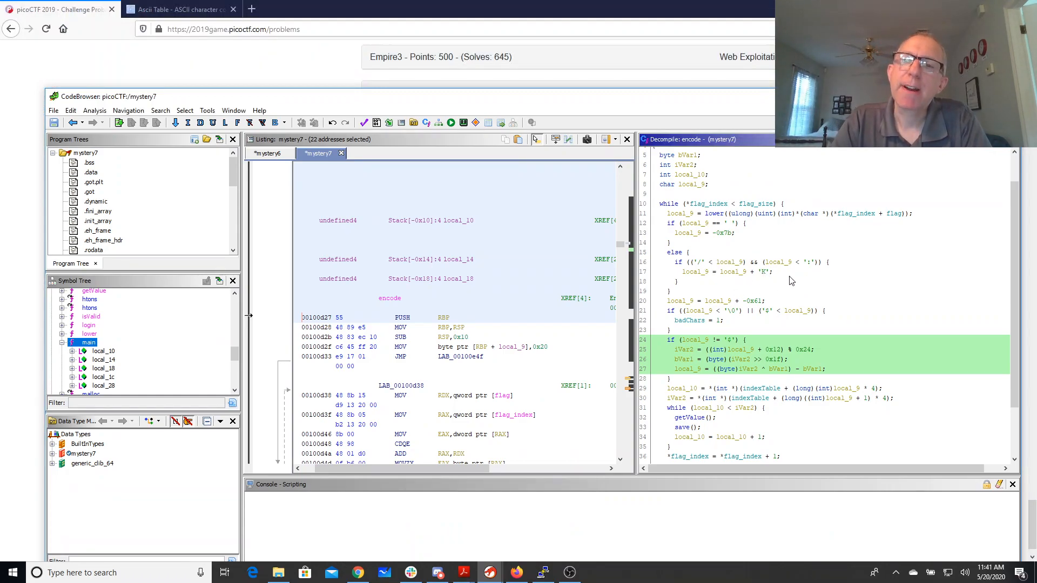
pyautogui.moveTo(752, 304)
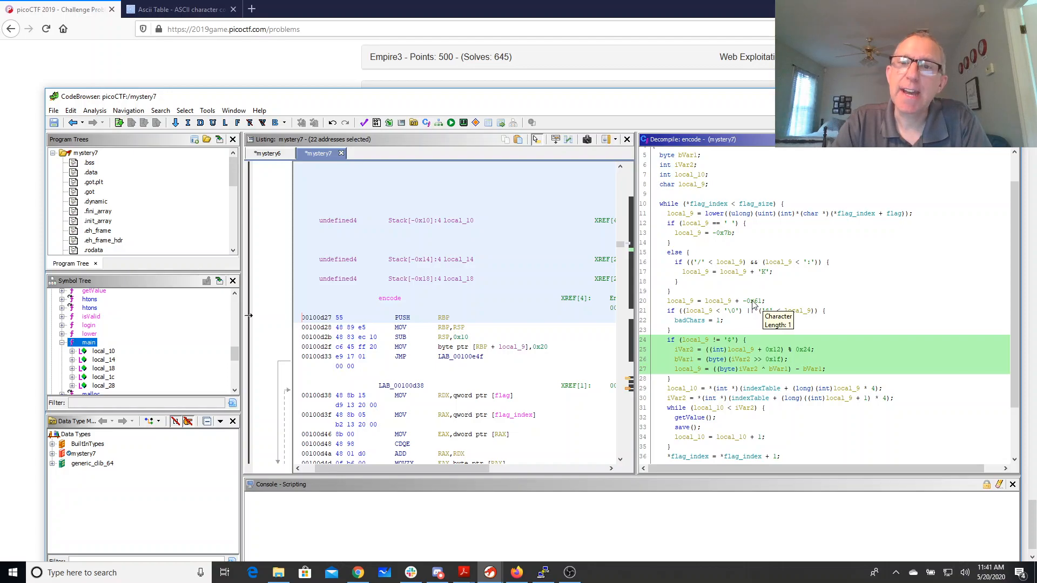
pyautogui.moveTo(681, 389)
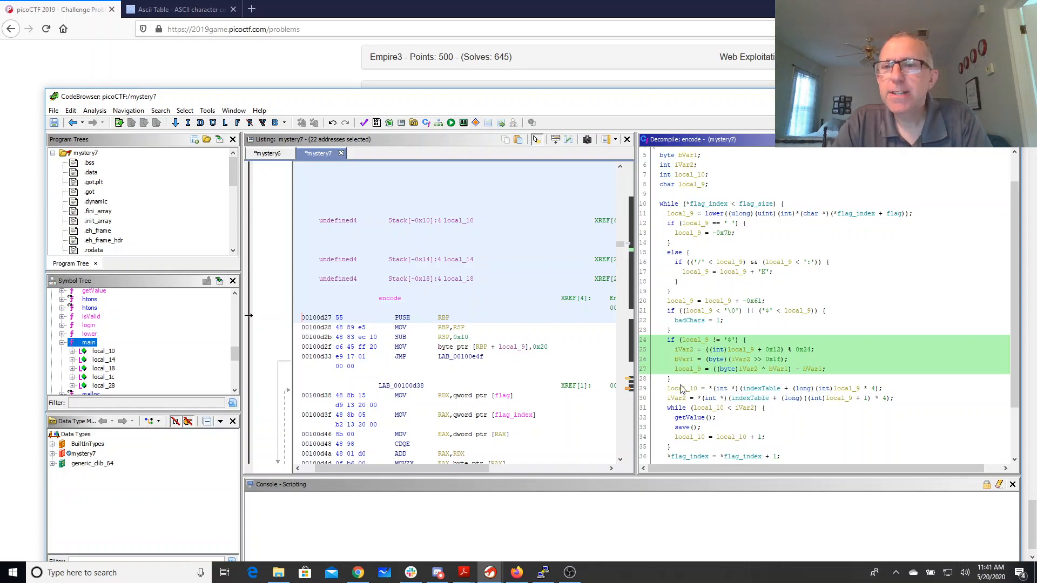
# - Scroll the listing to match the modulo-0x24 shift-and-XOR block to its indexTable lookup assembly
pyautogui.scroll(-3)
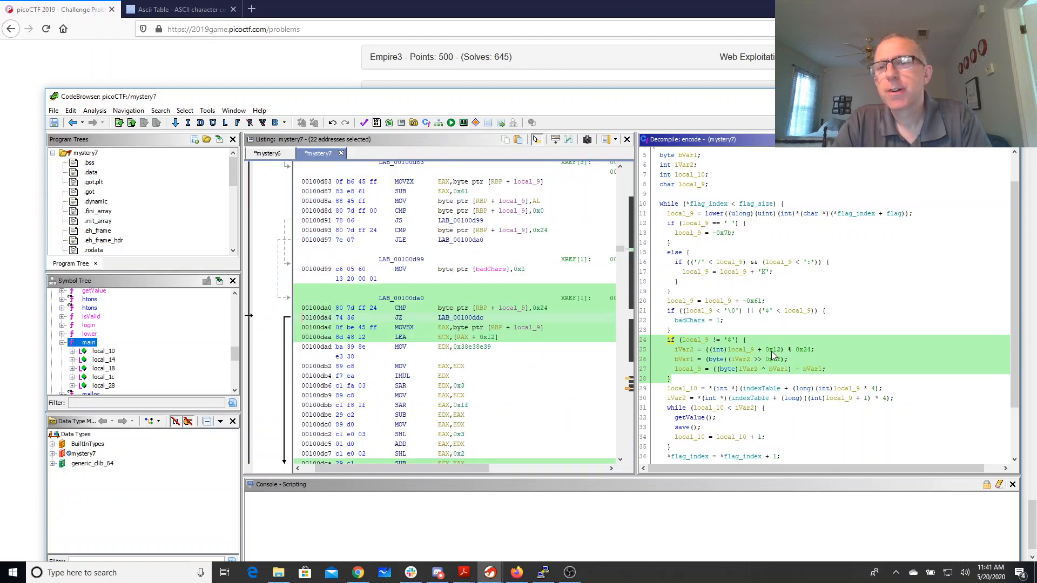
pyautogui.moveTo(772, 354)
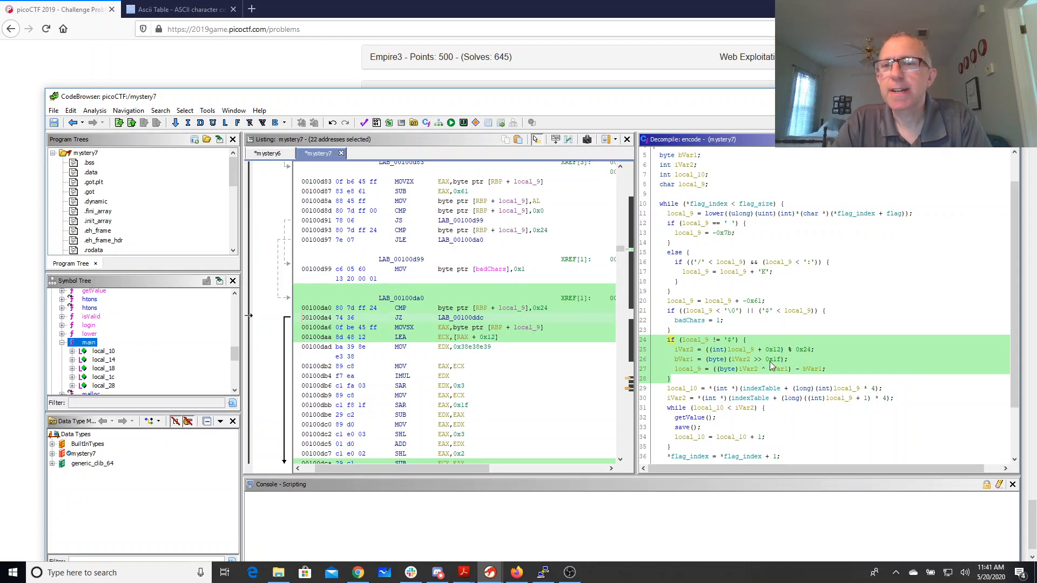
pyautogui.moveTo(766, 376)
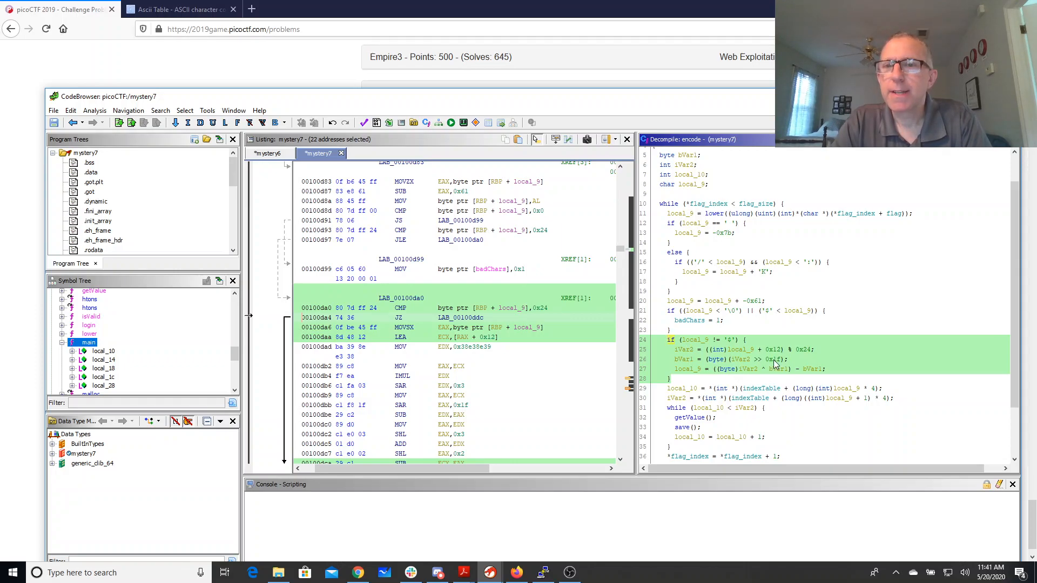
pyautogui.moveTo(815, 377)
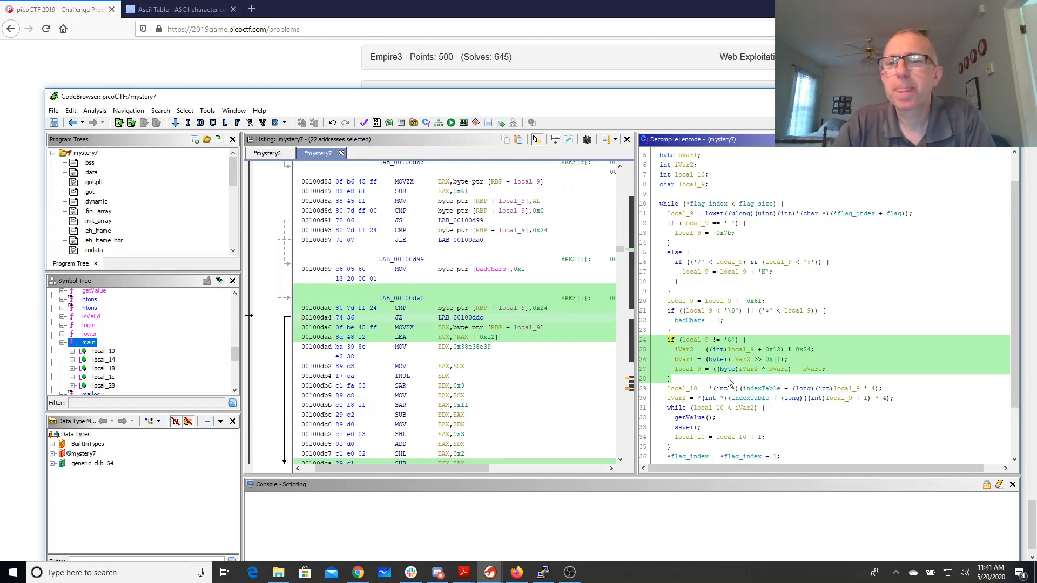
pyautogui.scroll(-3)
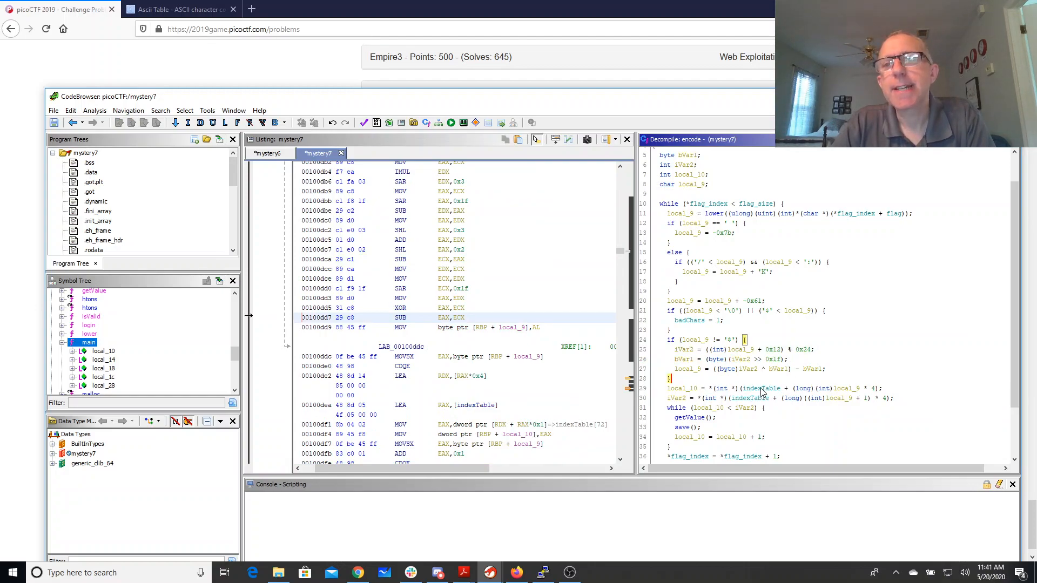
pyautogui.moveTo(707, 417)
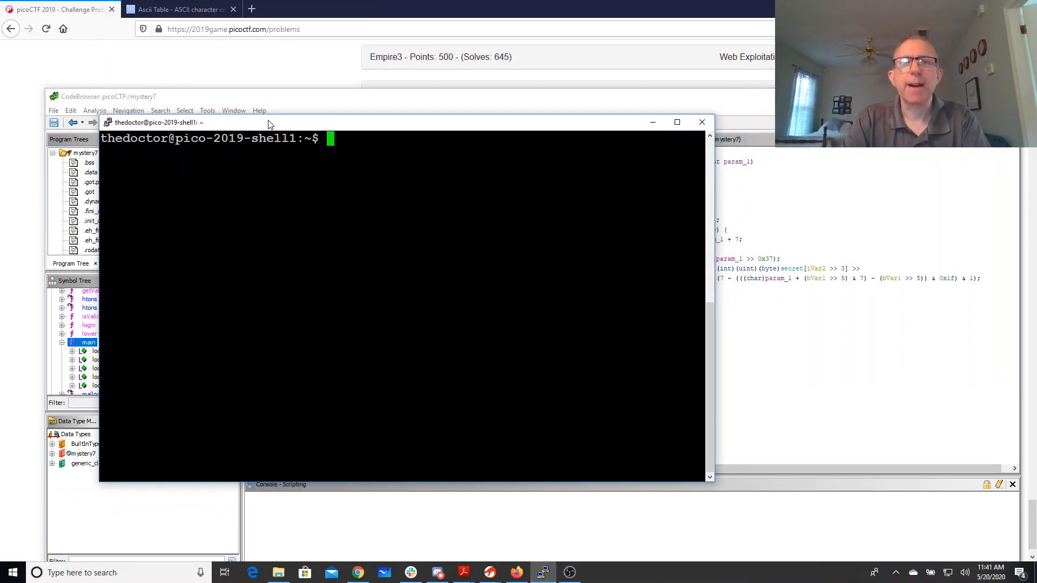
# - Page through the rebuilt C source with more, covering indexTable, getValue and the printing loop
pyautogui.write('more mystery')
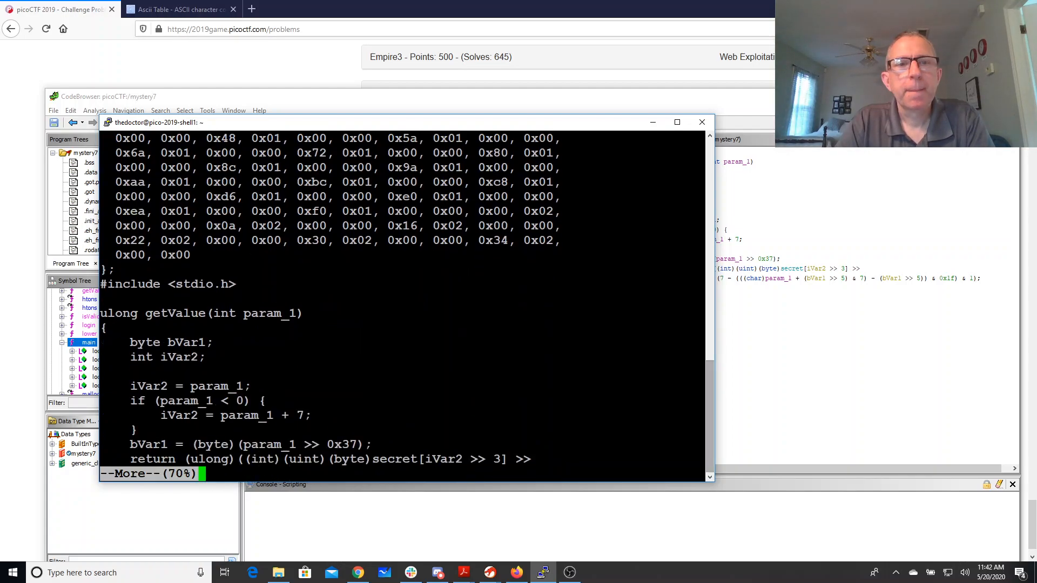
pyautogui.press('space')
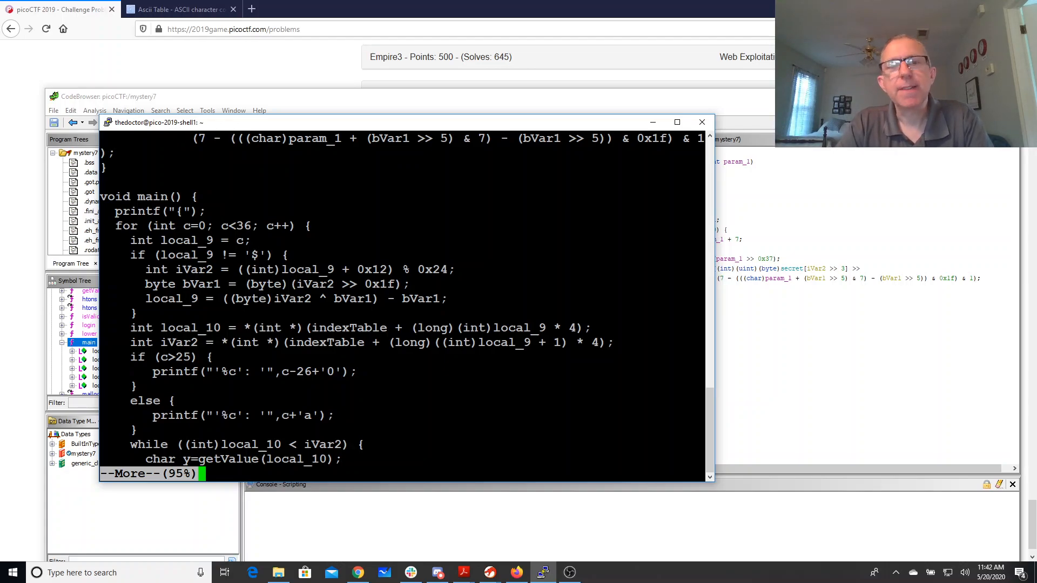
pyautogui.press('space')
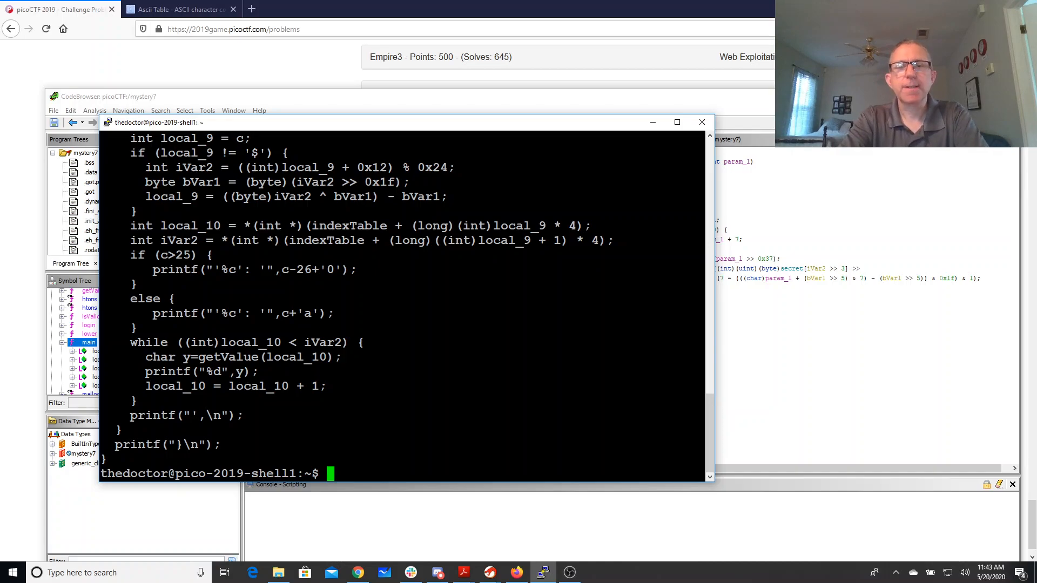
# - Run the ./mystery table builder, then view the Python decoder script with its mydict mapping
pyautogui.write('./myster')
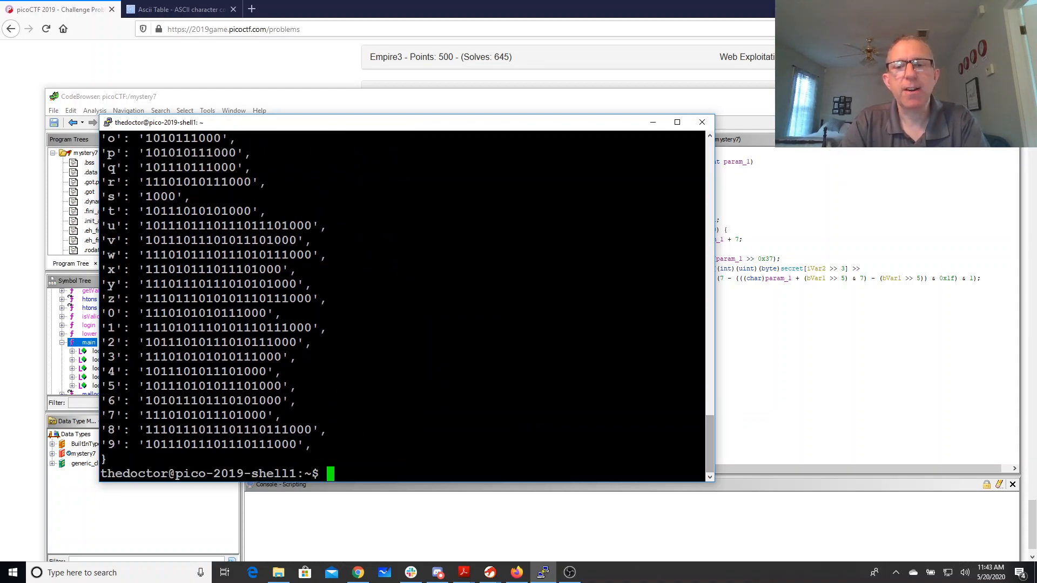
pyautogui.write('more mystery')
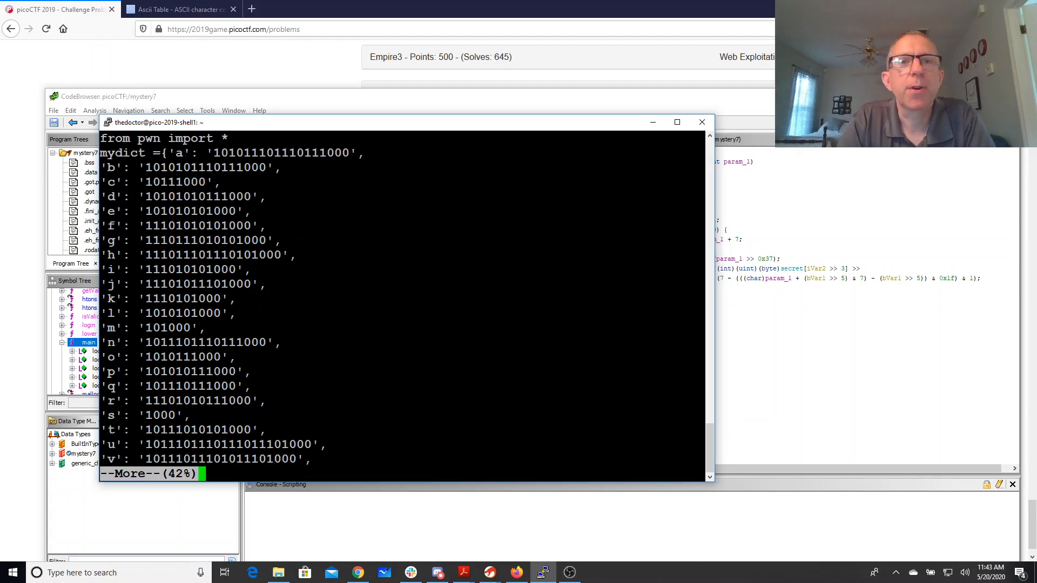
# - Run python mystery6.py to decode the output and begin typing the picoCTF flag
pyautogui.press('space')
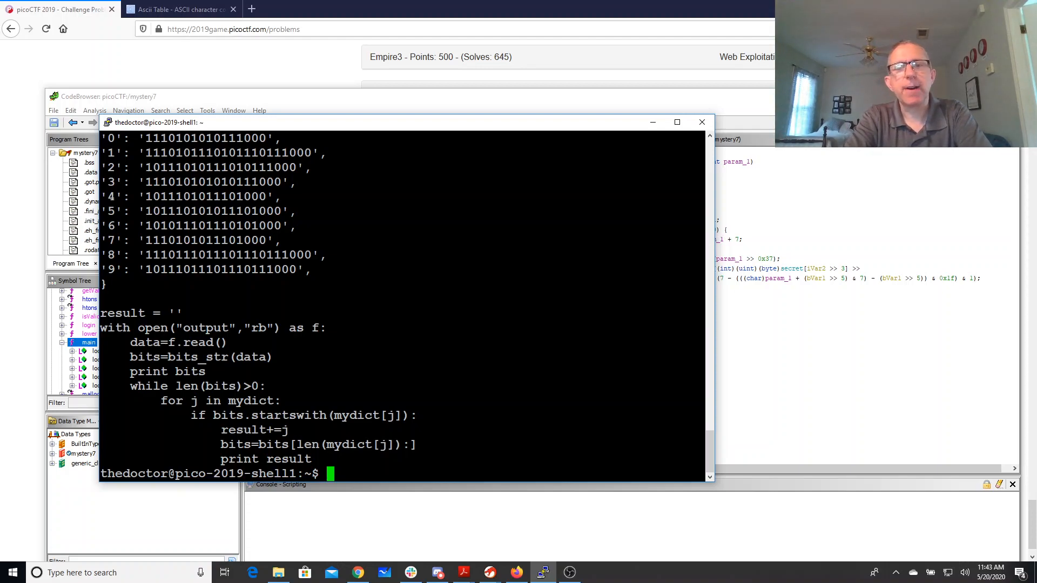
pyautogui.write('pyt')
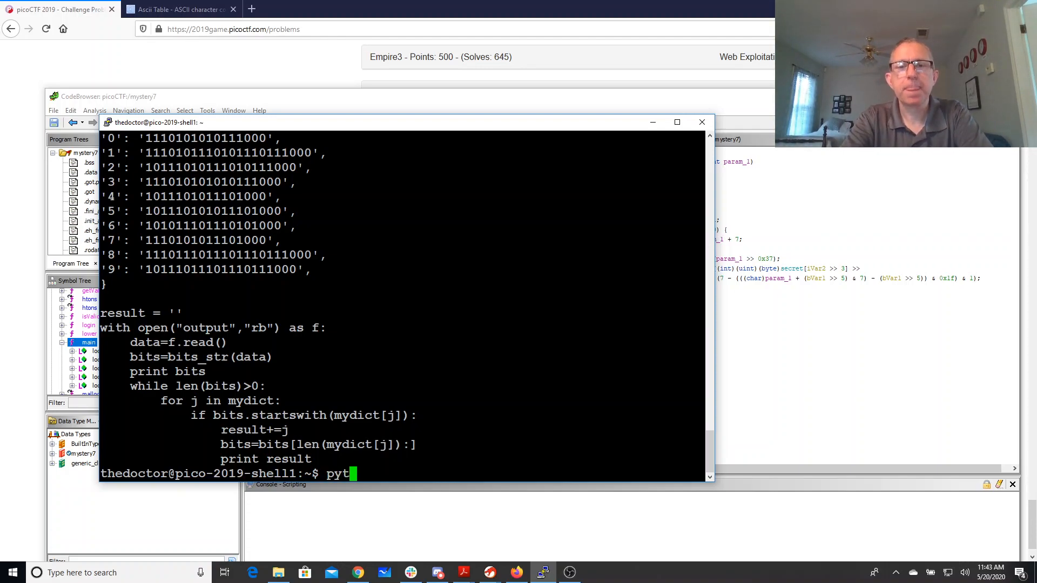
pyautogui.write('hon myt')
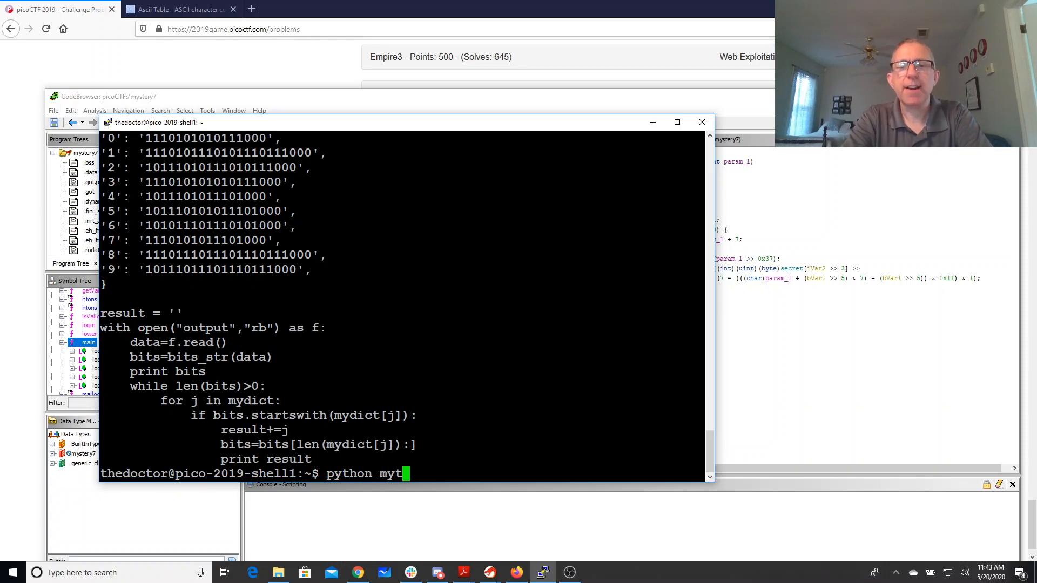
pyautogui.write('ery6.py')
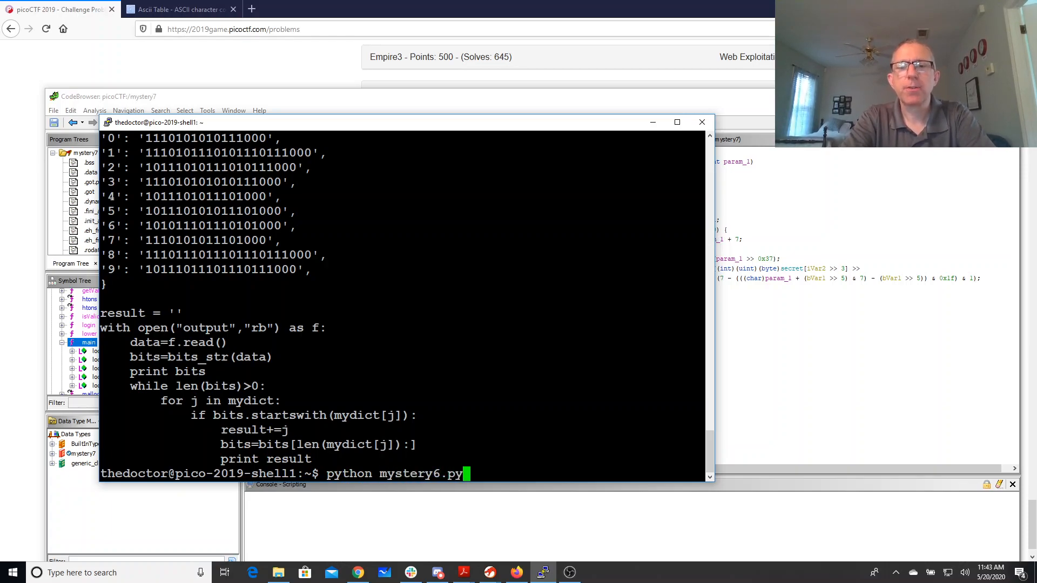
pyautogui.press('Return')
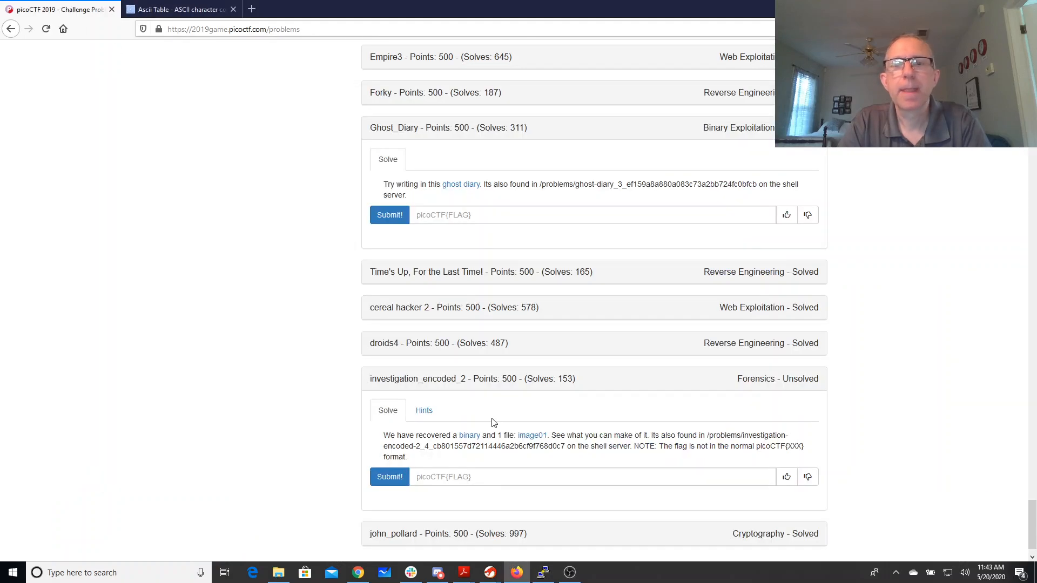
pyautogui.write('picoC')
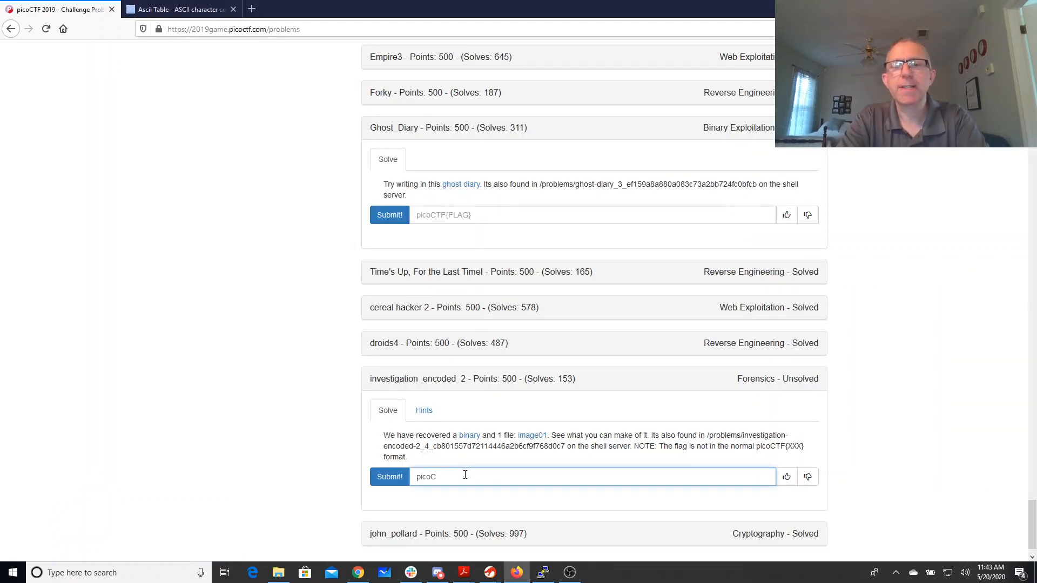